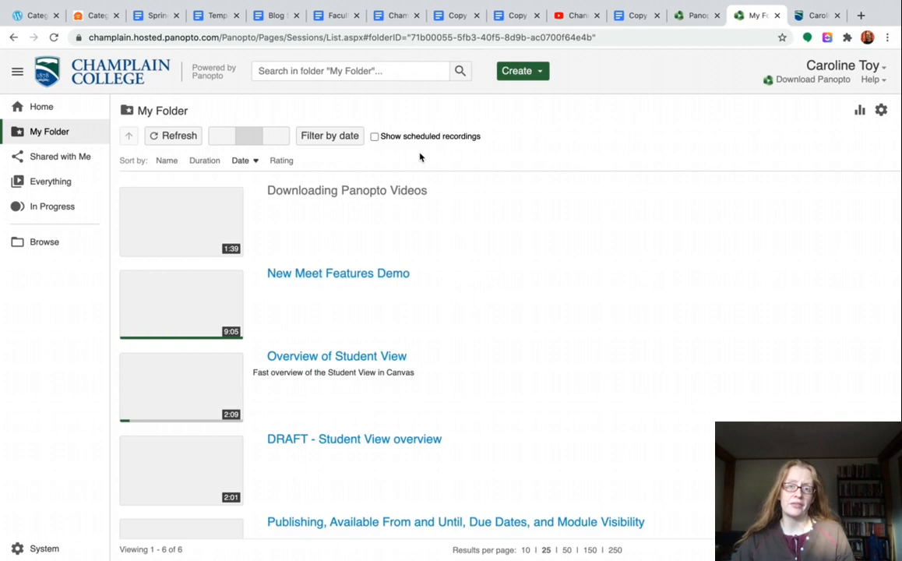
Step: Launch the 'New Meet Features Demo' recording from My Folder in the Panopto viewer
left_click(247, 136)
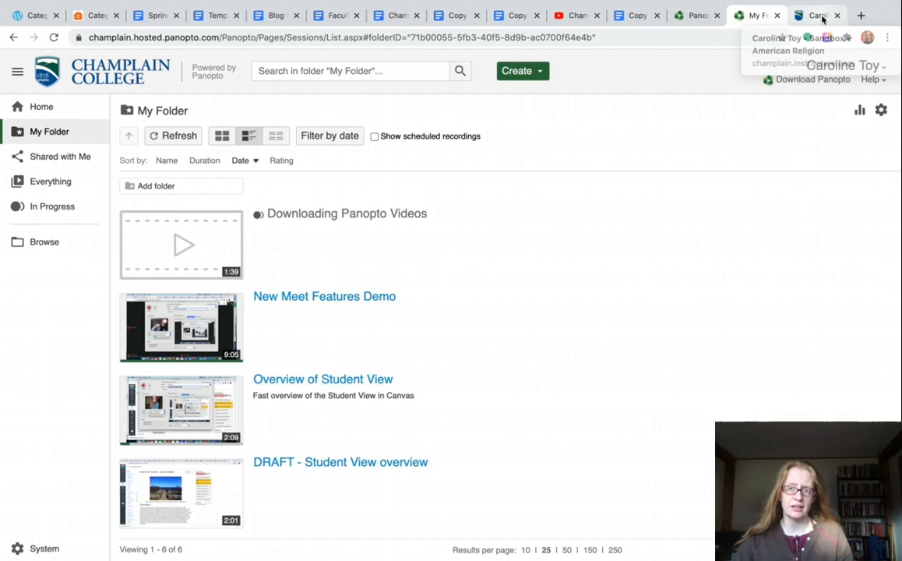
left_click(816, 14)
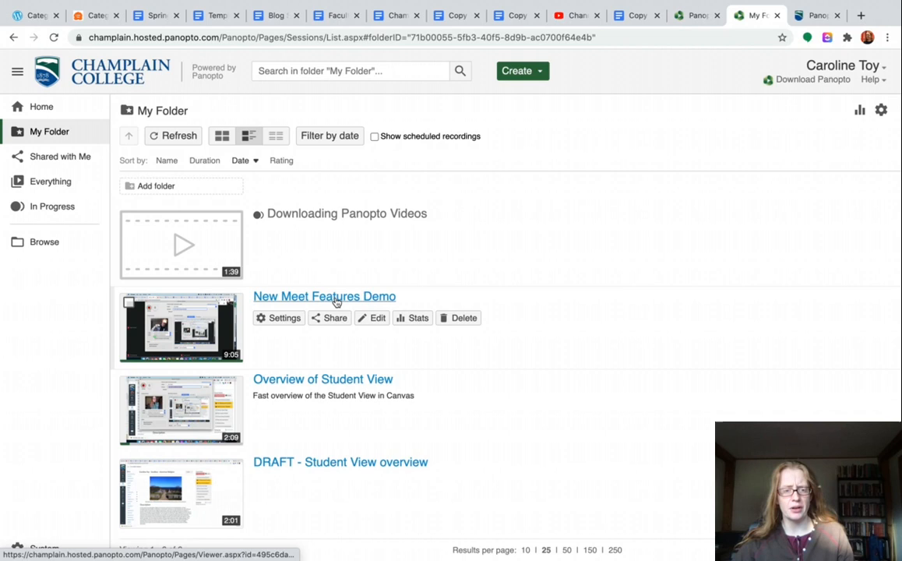
left_click(324, 296)
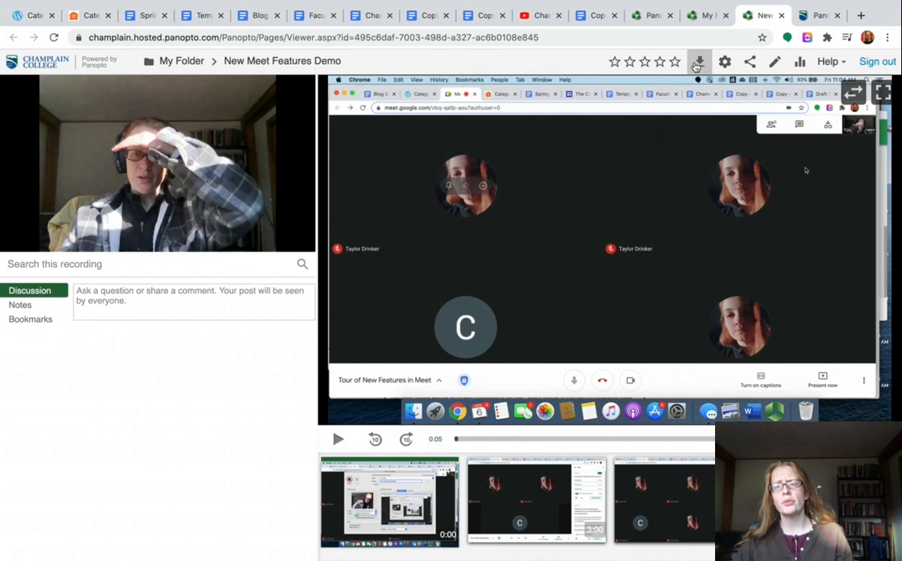
mouse_move(698, 62)
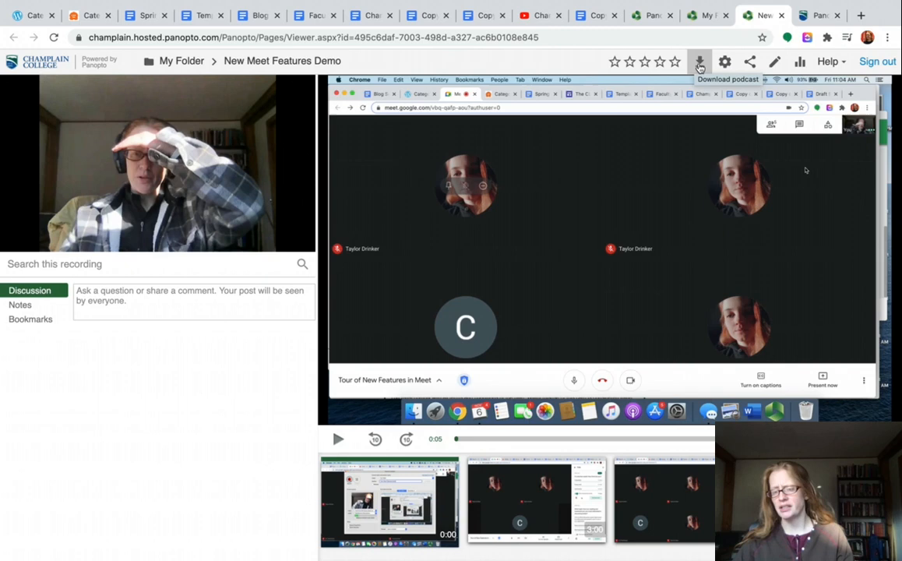